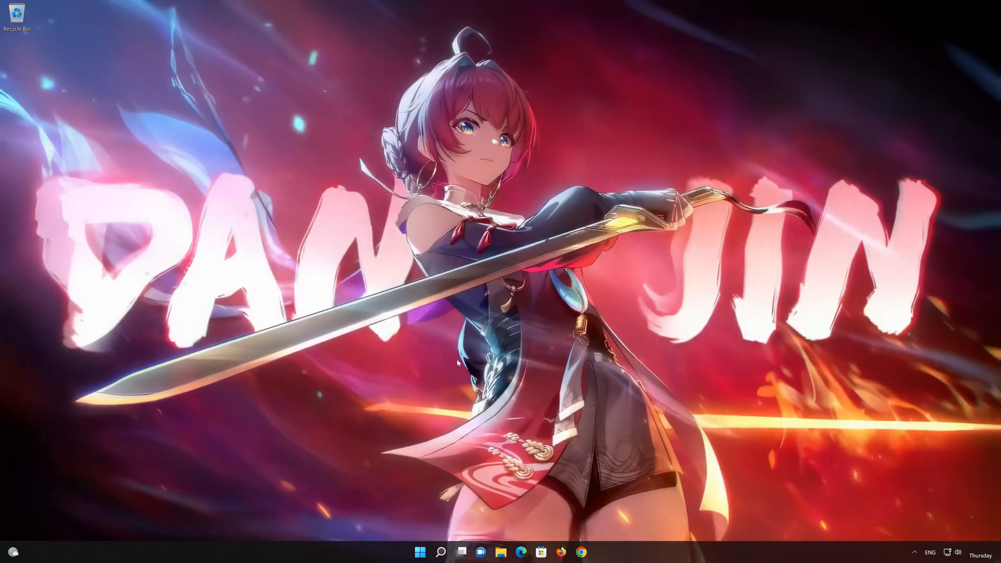
# Step: Launch Windows Settings from the Start menu's pinned apps
pyautogui.click(419, 552)
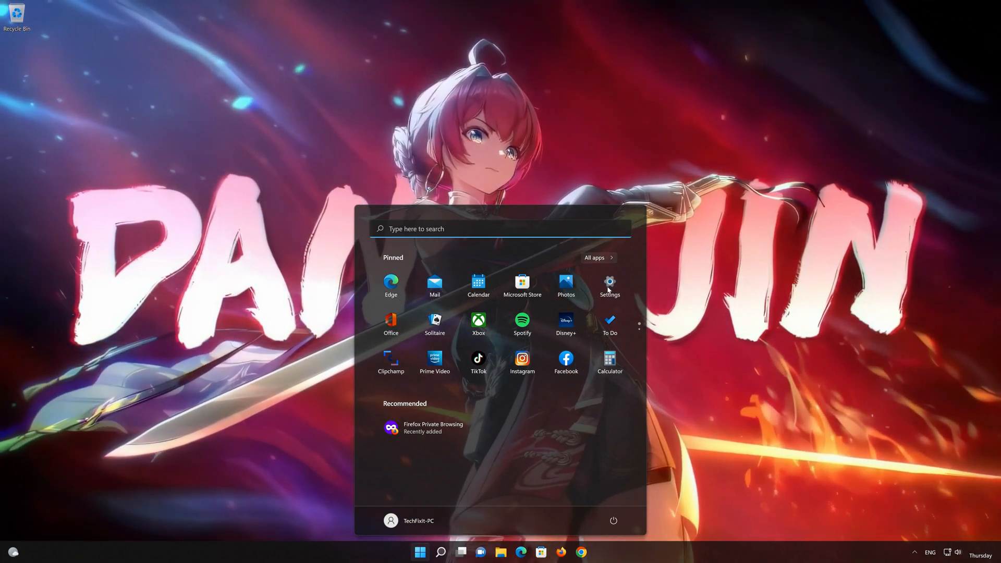
pyautogui.click(607, 283)
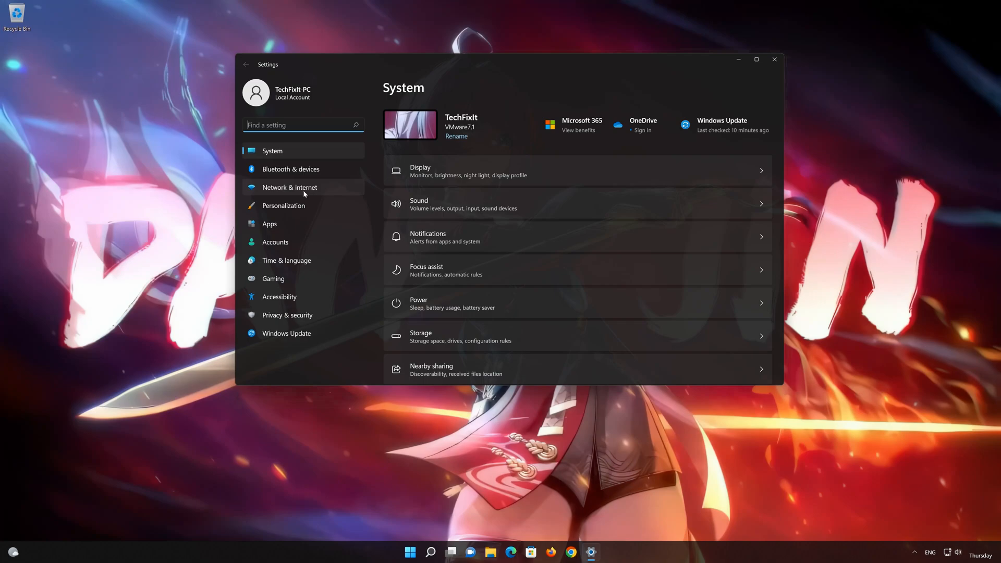
# Step: Navigate to Network & internet, Advanced network settings, Network reset
pyautogui.click(289, 186)
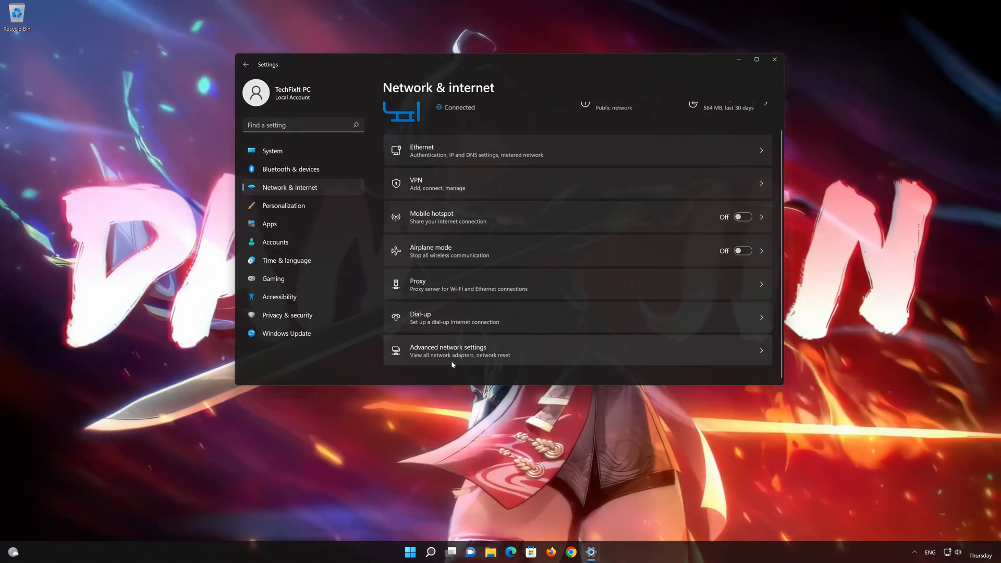
pyautogui.click(447, 350)
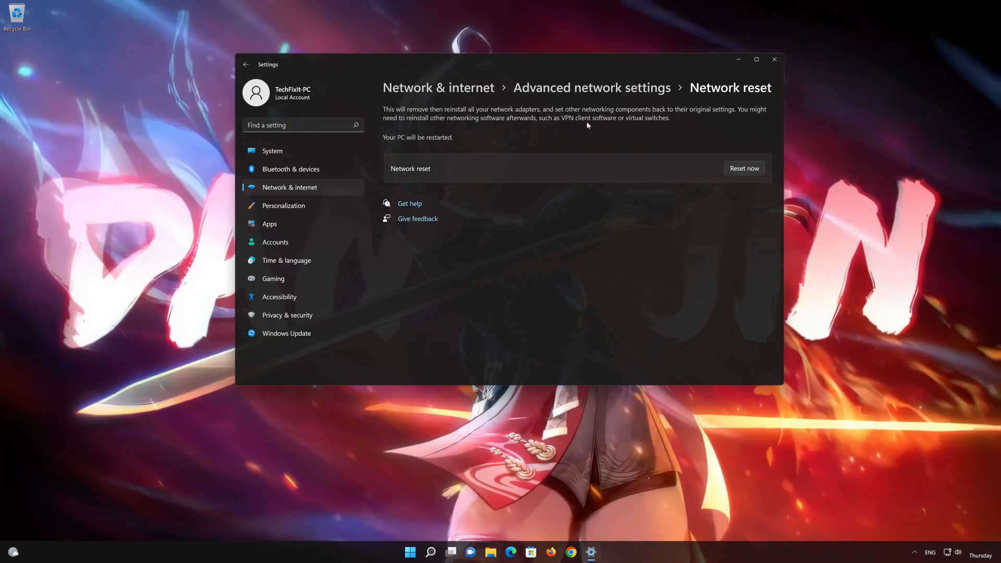
pyautogui.moveTo(724, 193)
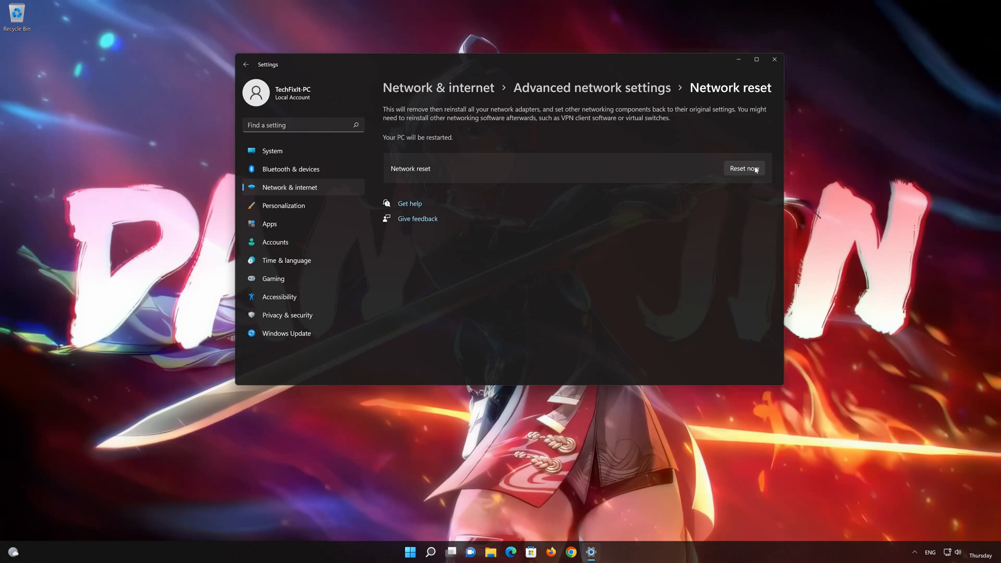
# Step: Run Reset now, confirm it, dismiss the five-minute shutdown notice and close Settings
pyautogui.click(744, 168)
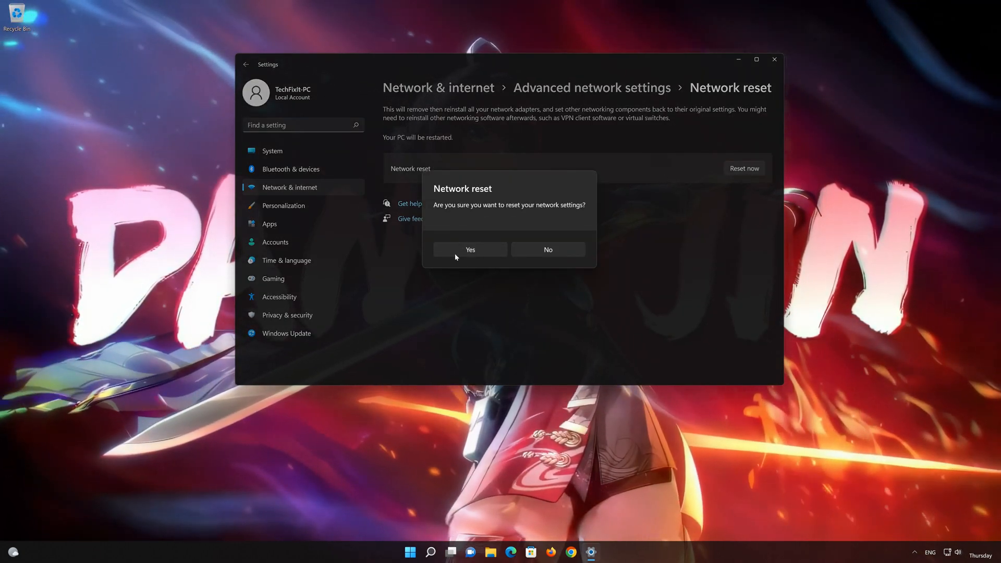
pyautogui.click(548, 249)
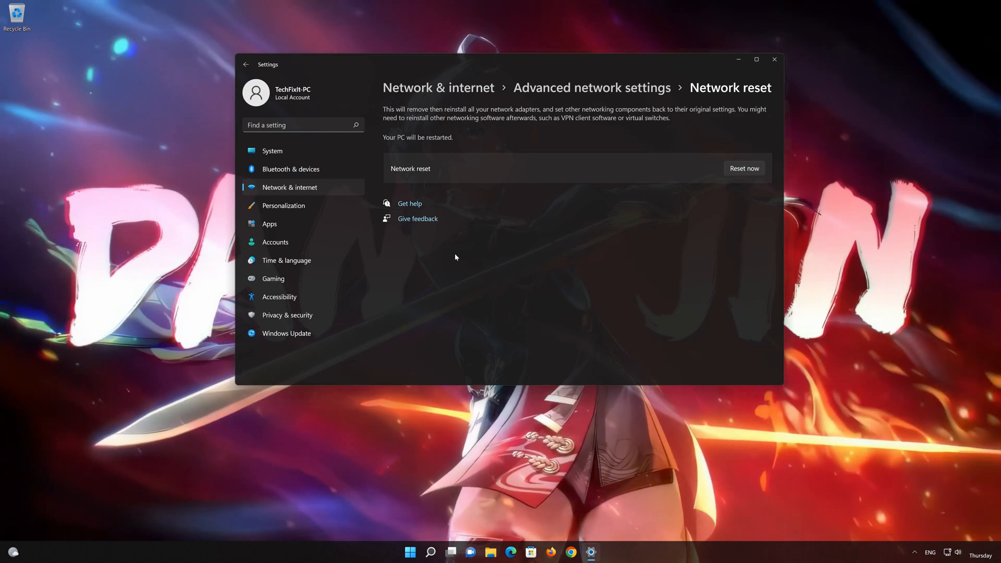
pyautogui.click(743, 168)
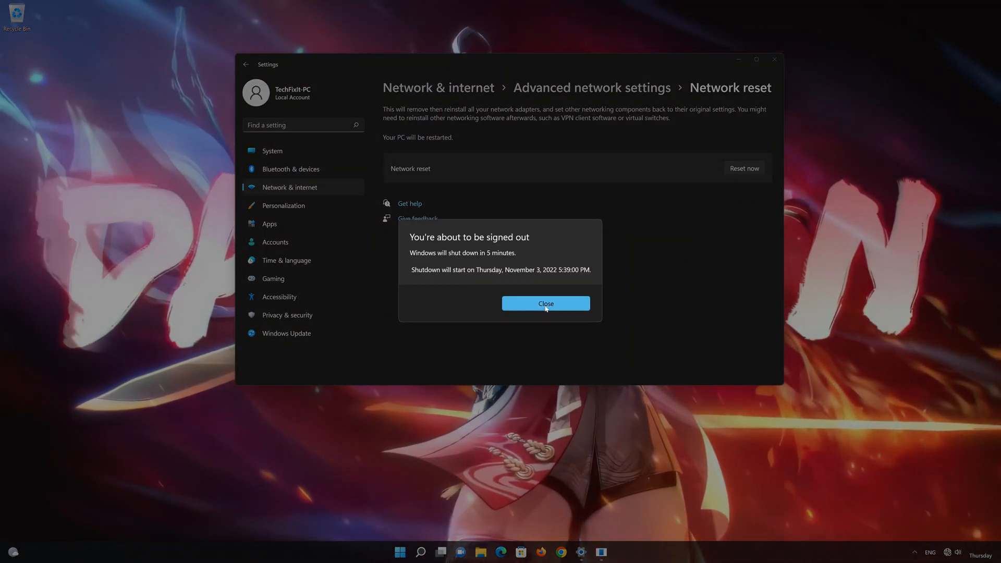
pyautogui.click(545, 303)
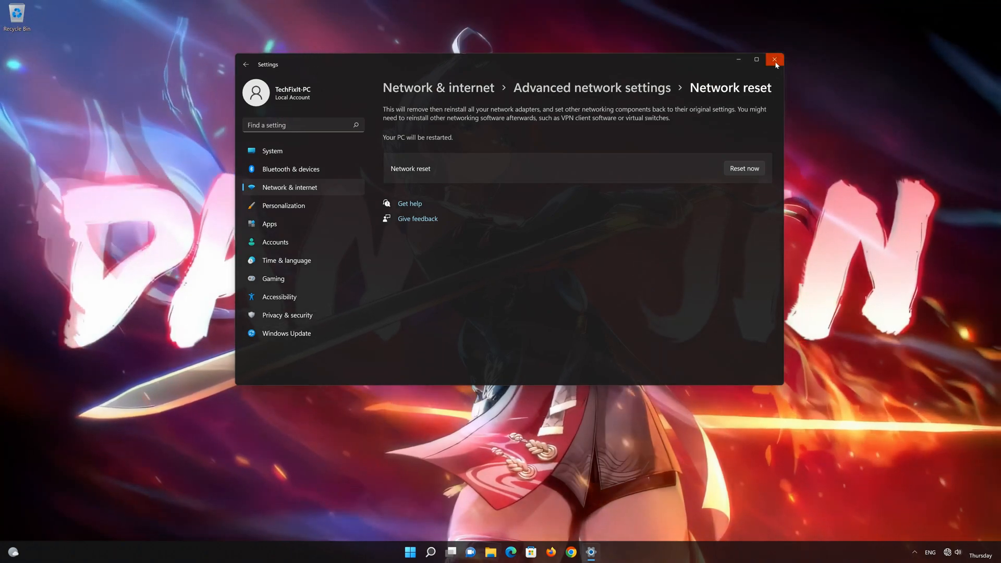
pyautogui.click(419, 552)
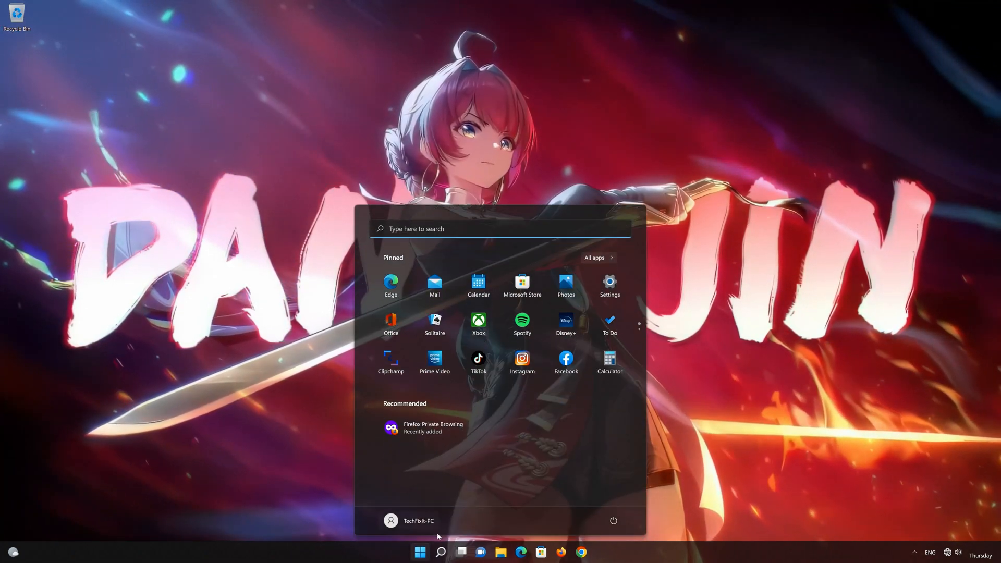
# Step: Search 'control panel' from Start and launch Control Panel
pyautogui.click(612, 520)
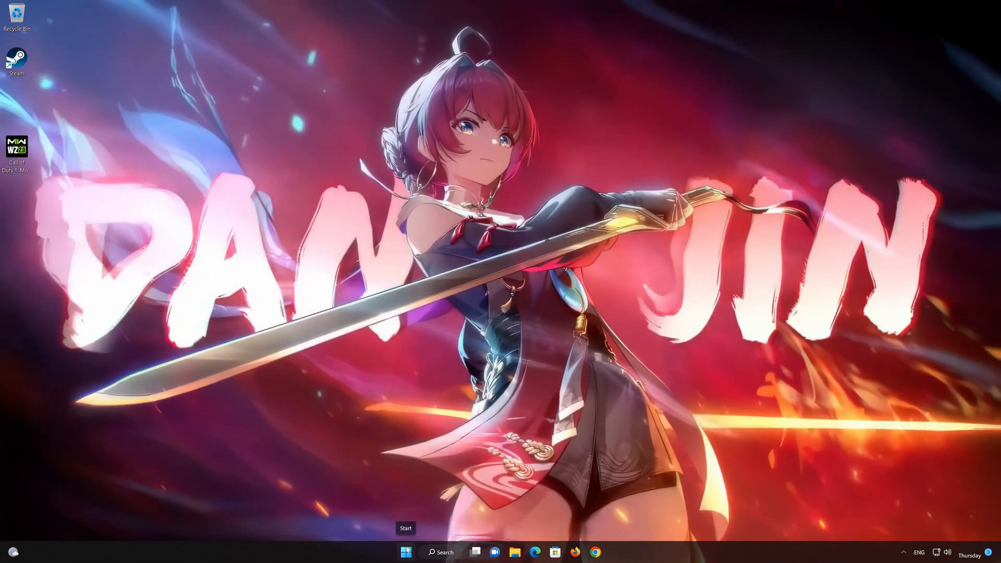
pyautogui.click(440, 551)
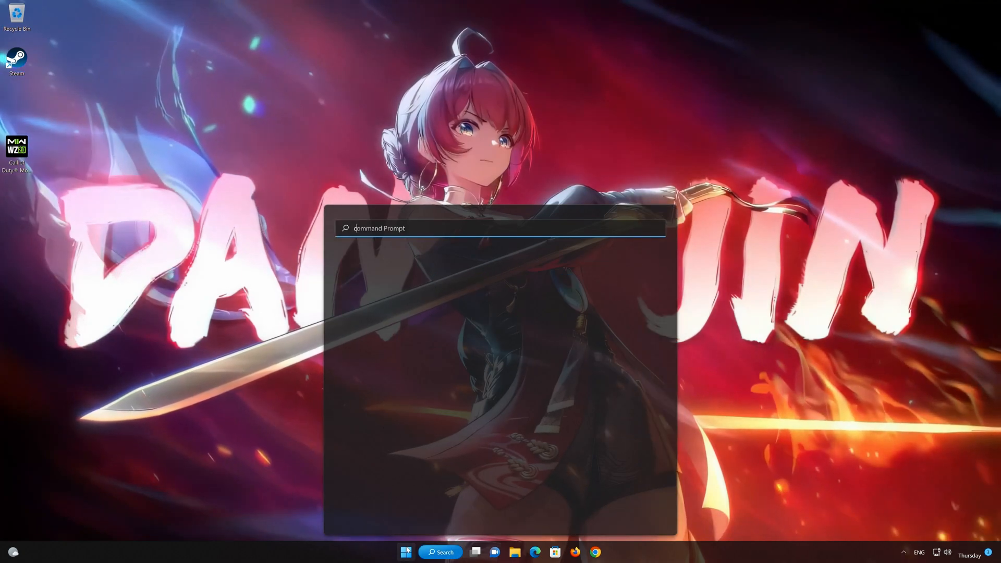
pyautogui.write('control panel')
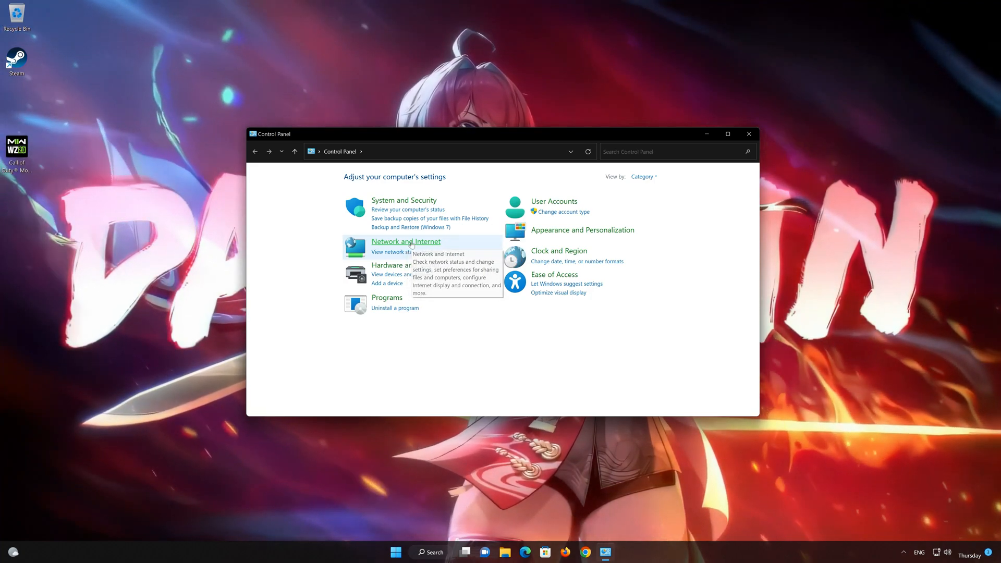
# Step: Go to Network and Sharing Center and bring up the Ethernet0 status dialog
pyautogui.click(406, 241)
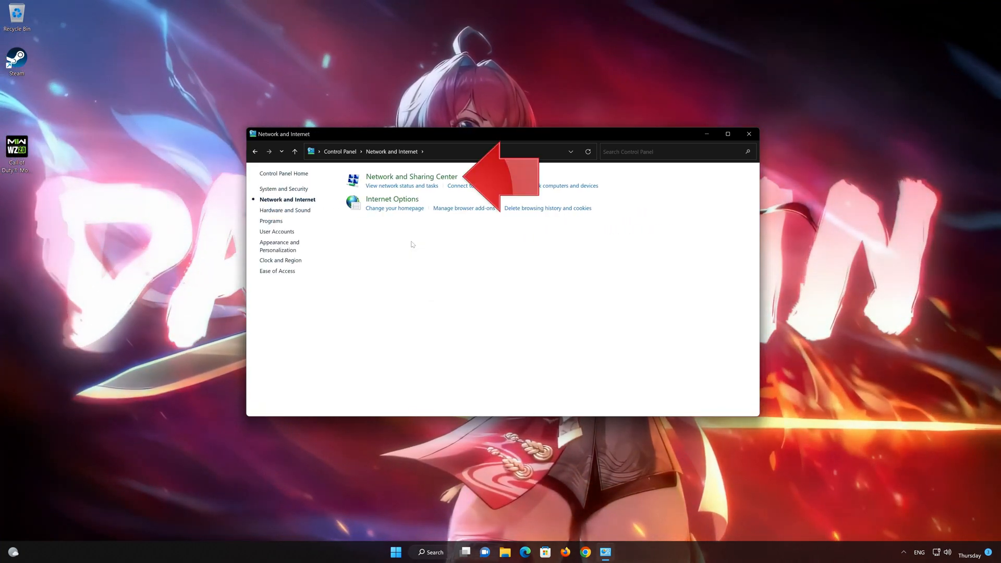
pyautogui.moveTo(412, 176)
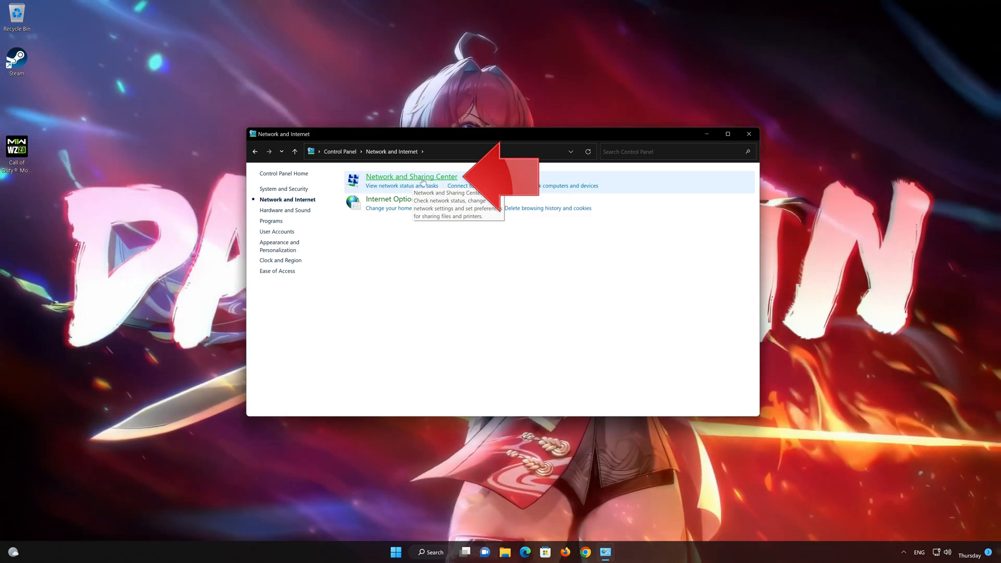
pyautogui.click(411, 176)
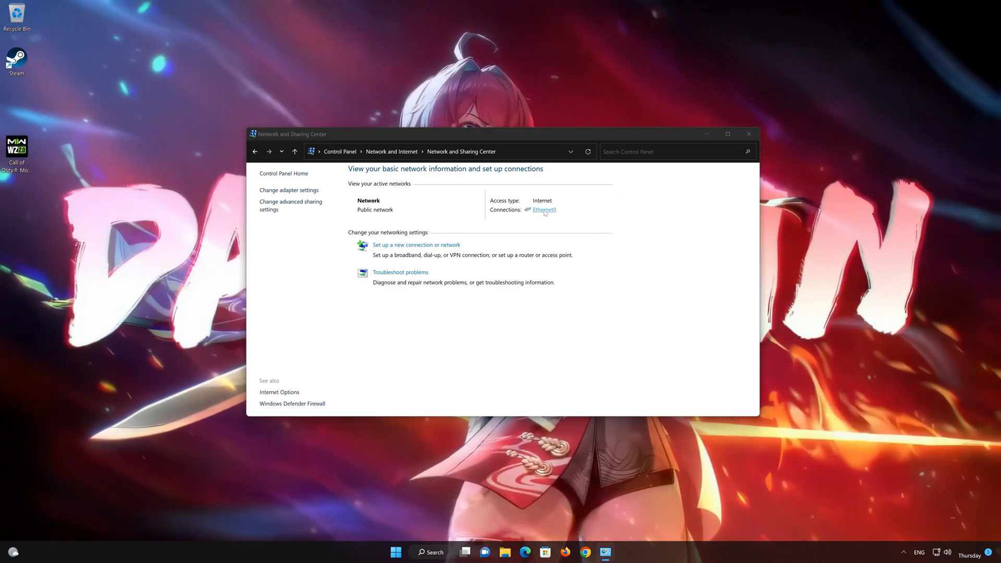
pyautogui.click(542, 210)
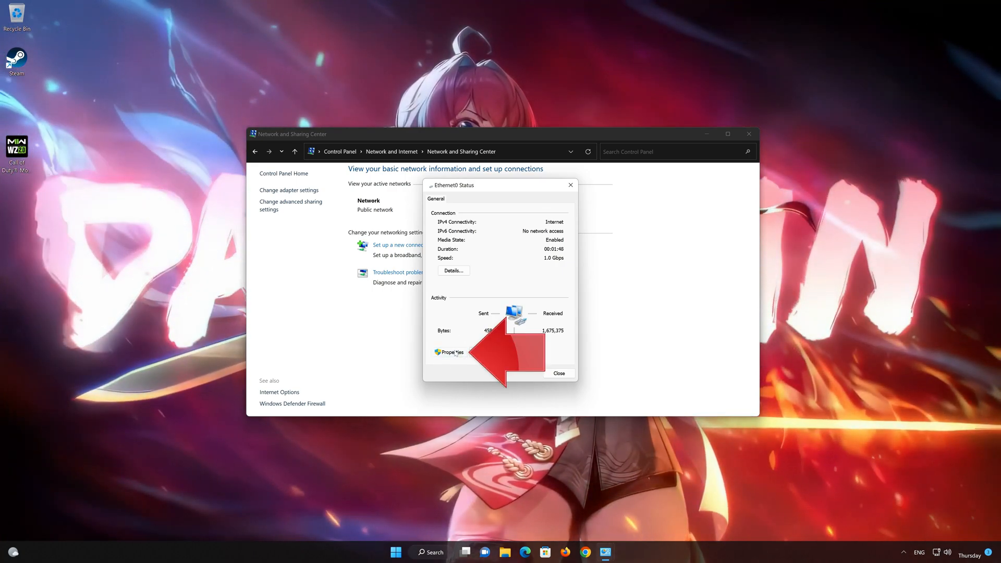
# Step: From Ethernet0 properties, reach the Internet Protocol Version 4 (TCP/IPv4) properties
pyautogui.click(449, 351)
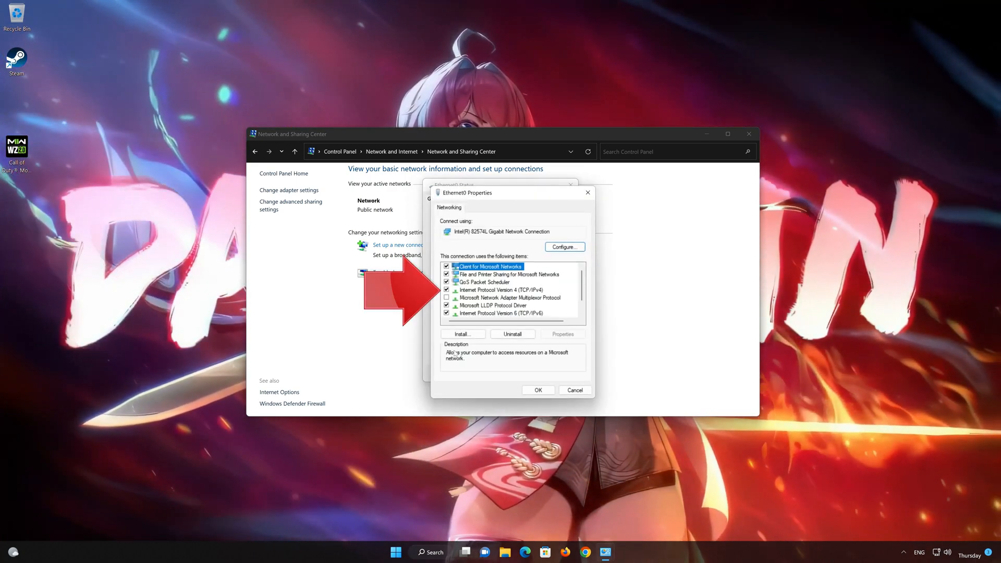
pyautogui.click(501, 288)
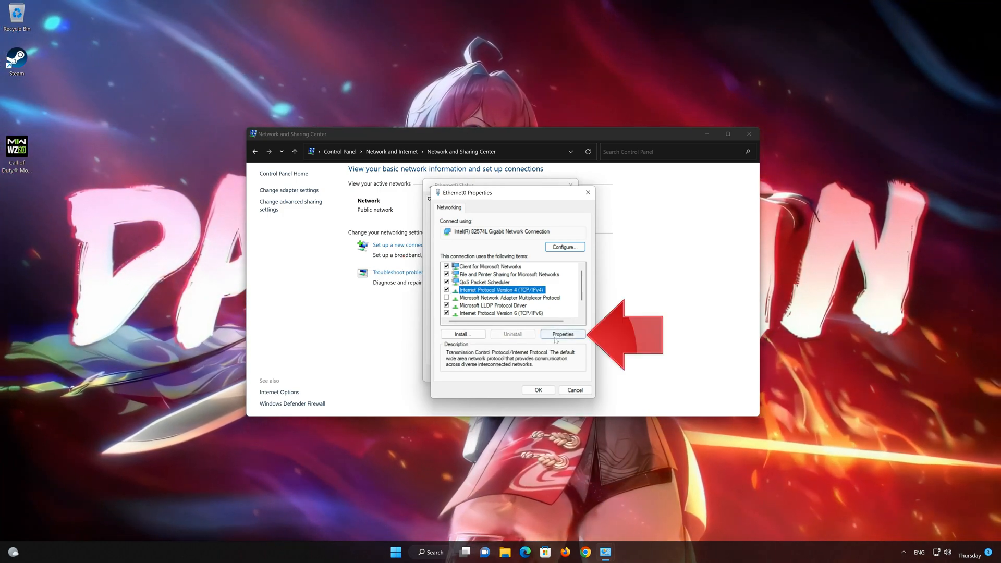
pyautogui.click(562, 333)
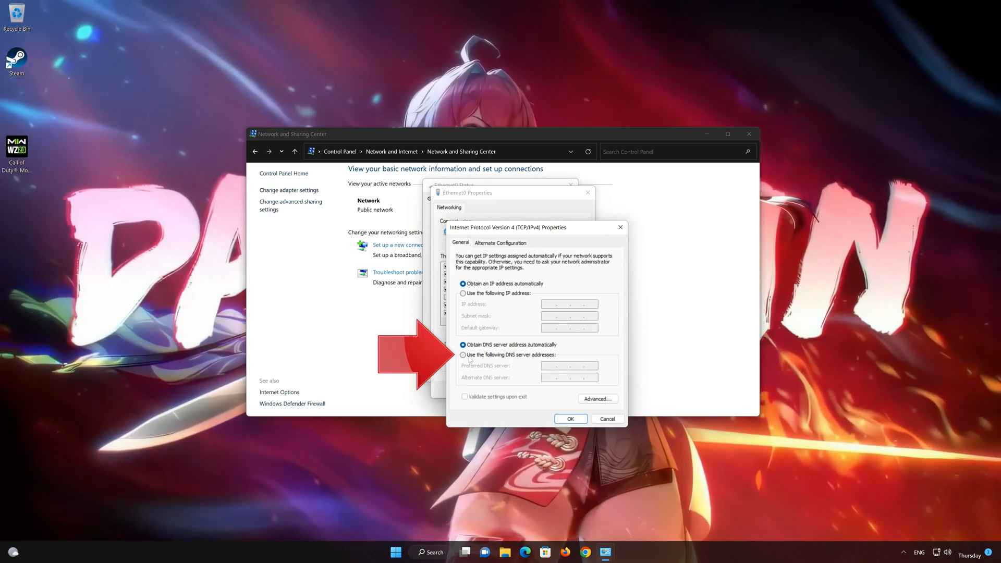
# Step: Set manual DNS servers 8.8.8.8 and 8.8.4.4, save, and close the Ethernet0 dialogs
pyautogui.click(463, 354)
pyautogui.write('8.8..')
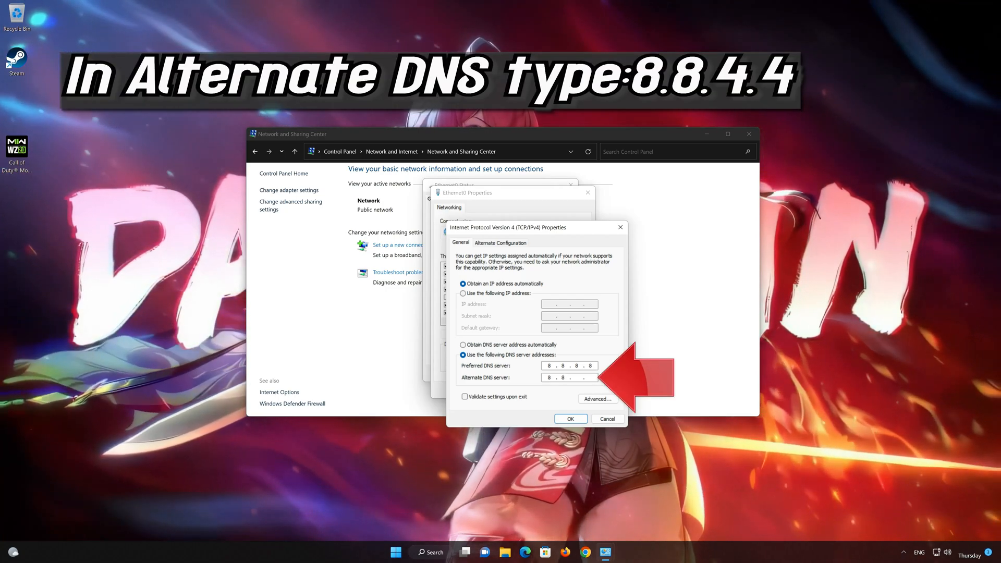
pyautogui.write('4.4')
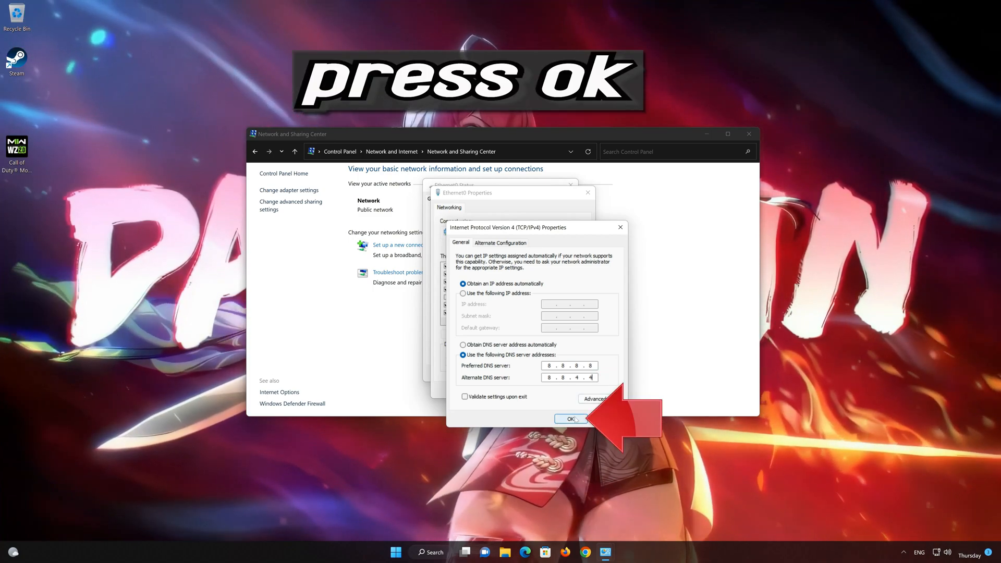
pyautogui.click(571, 419)
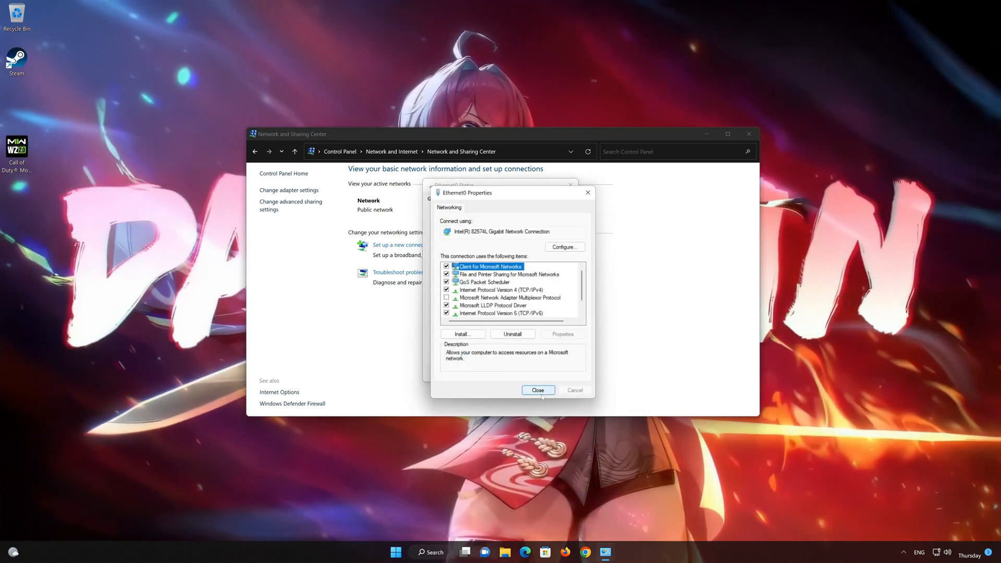
pyautogui.click(538, 390)
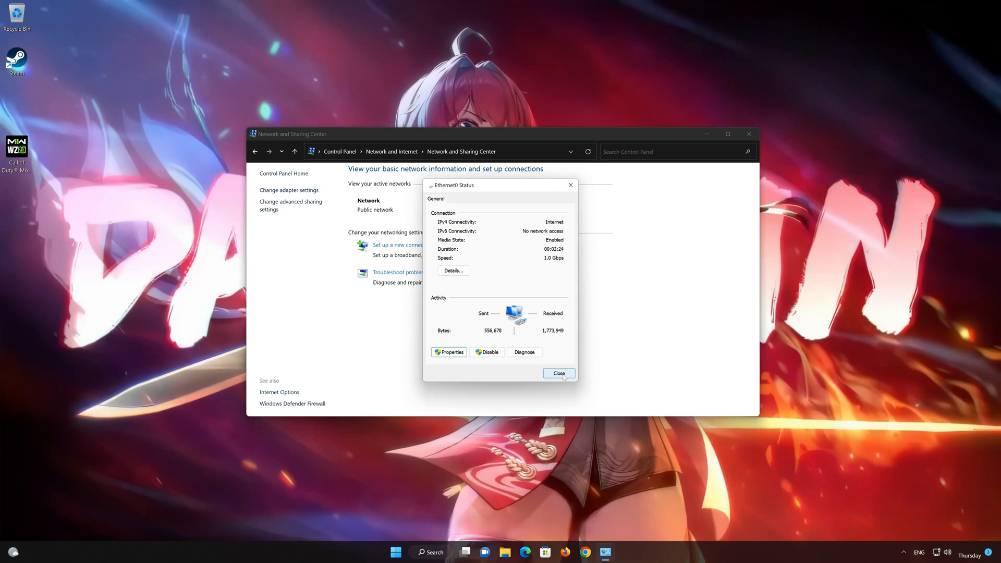
pyautogui.click(558, 374)
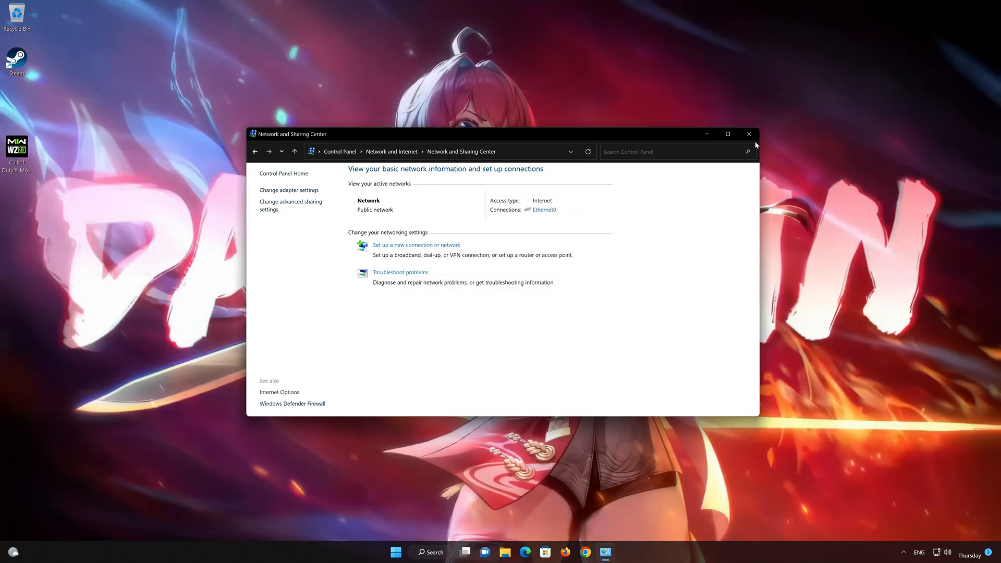